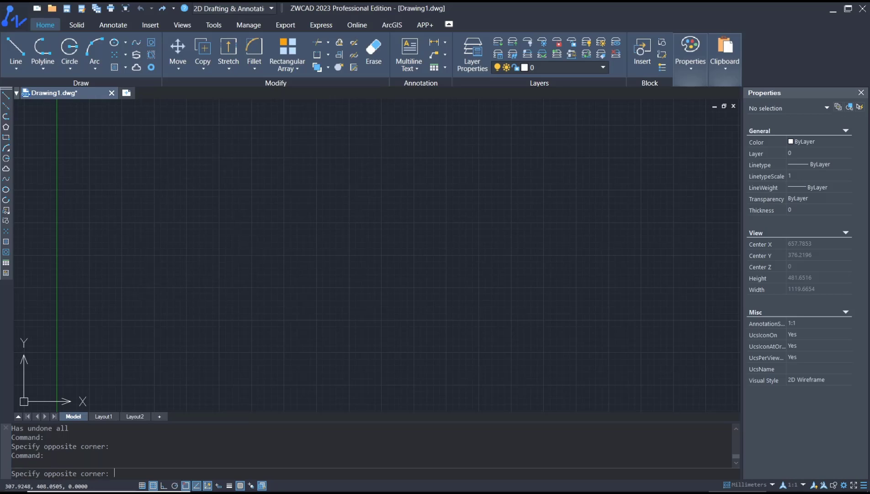
Create single-line text 'example' with default height and 0 rotation via the TEXT command
{"action": "type", "text": "text"}
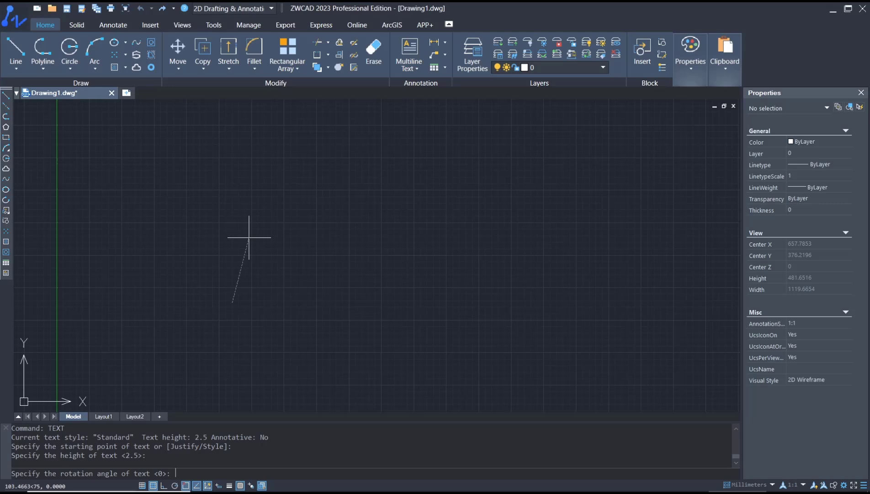
{"action": "type", "text": "0"}
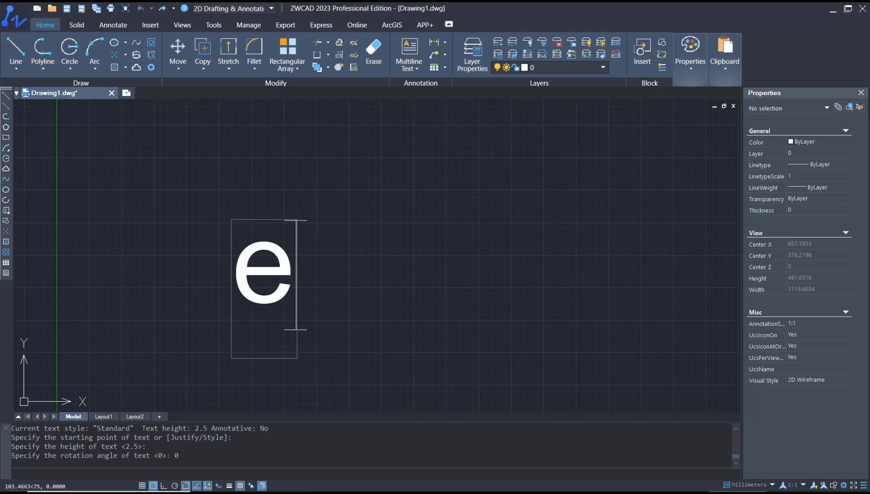
{"action": "type", "text": "xample"}
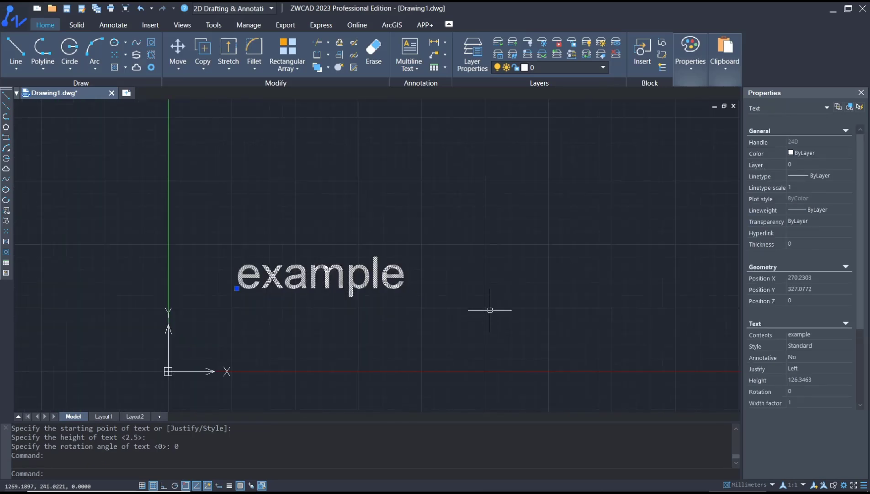
{"action": "mouse_move", "coordinate": [796, 236]}
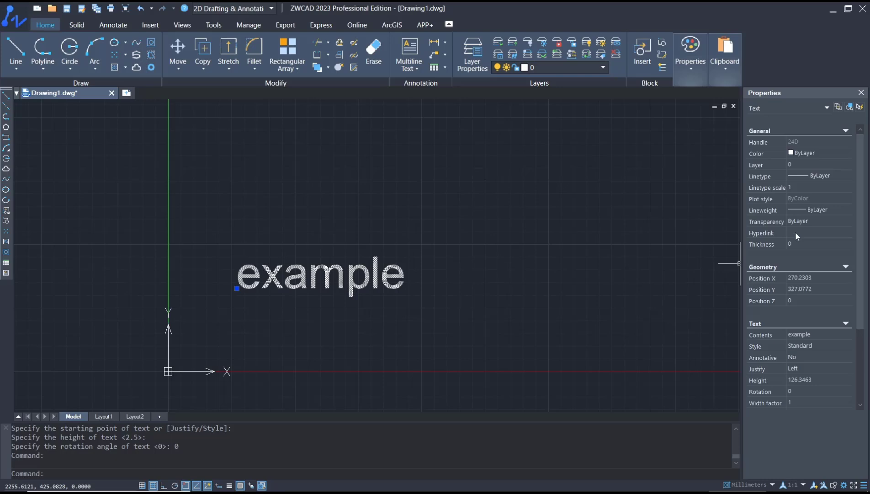
{"action": "mouse_move", "coordinate": [776, 338]}
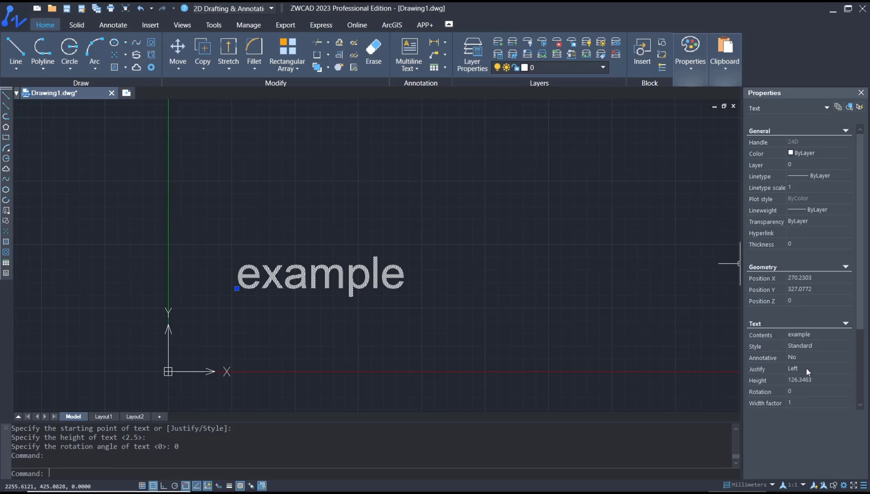
Set the text's Justify to Middle left in Properties, leaving rotation at 0
{"action": "left_click", "coordinate": [845, 369]}
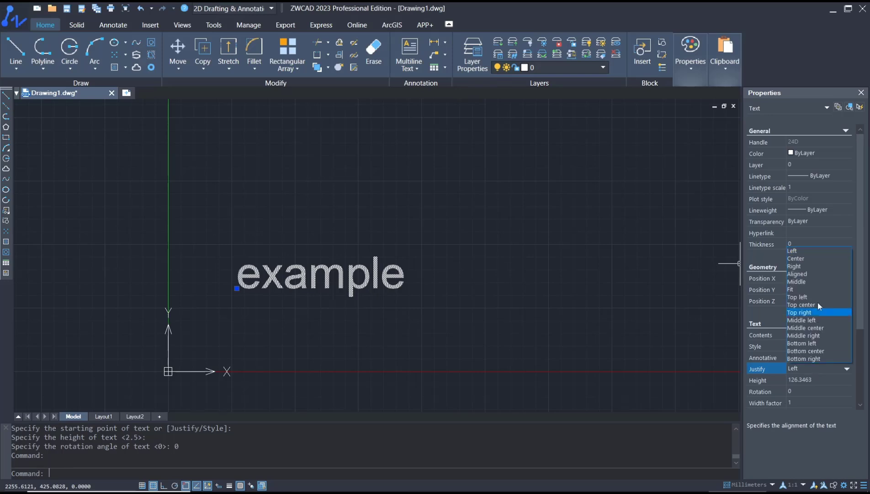
{"action": "mouse_move", "coordinate": [810, 327]}
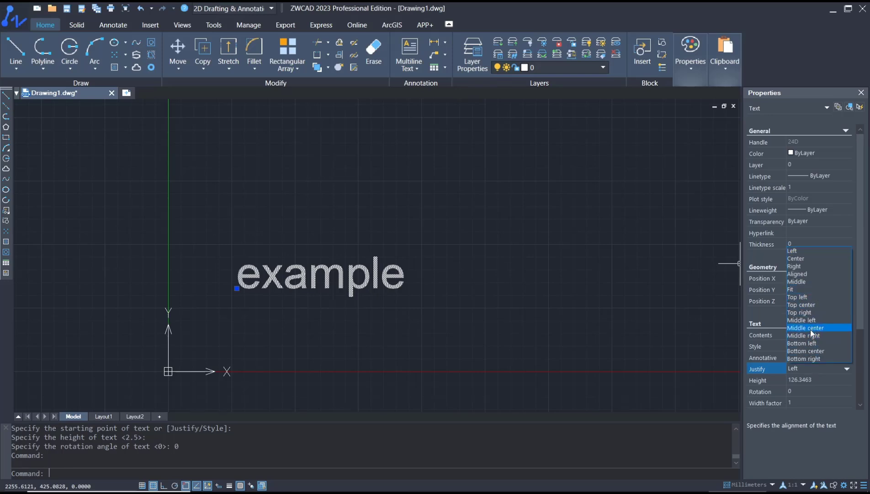
{"action": "left_click", "coordinate": [802, 320]}
{"action": "type", "text": "45"}
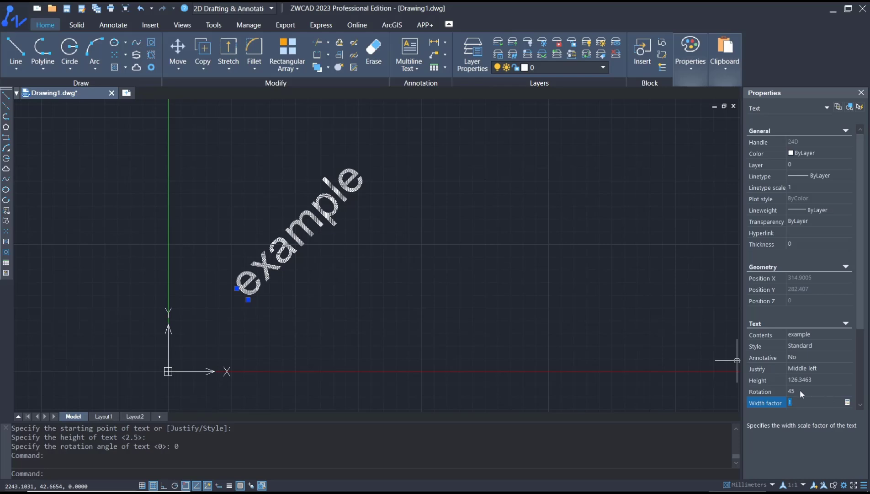
{"action": "type", "text": "0"}
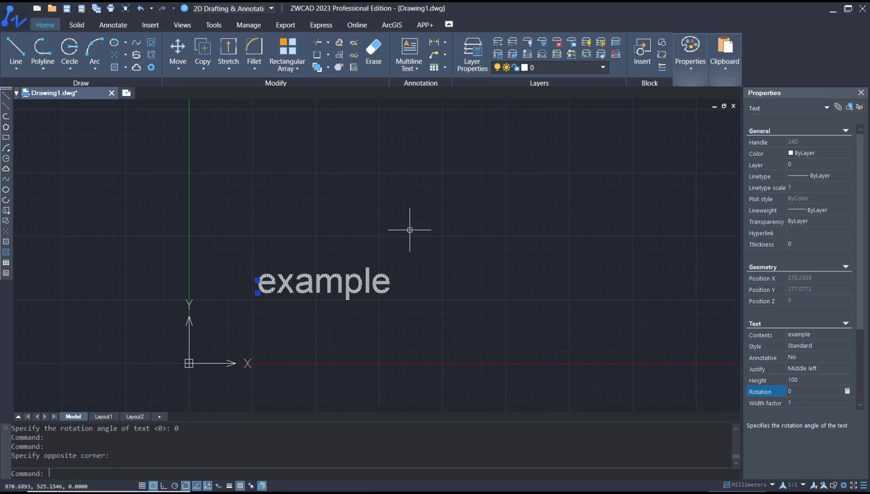
Bring up the Text Style Manager on the Standard style via the STYLE command
{"action": "type", "text": "style"}
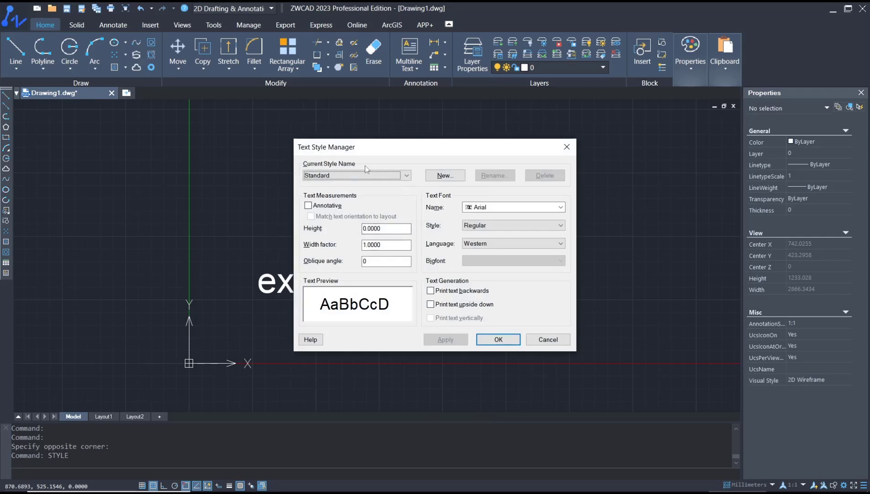
Change the Standard style's font to Caladea and apply it to the example text
{"action": "left_click_drag", "start_coordinate": [327, 146], "coordinate": [451, 124]}
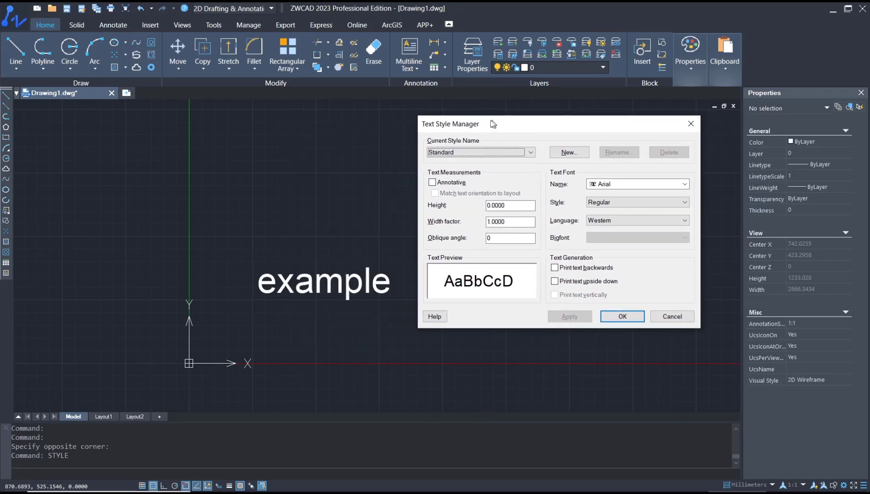
{"action": "left_click", "coordinate": [679, 184]}
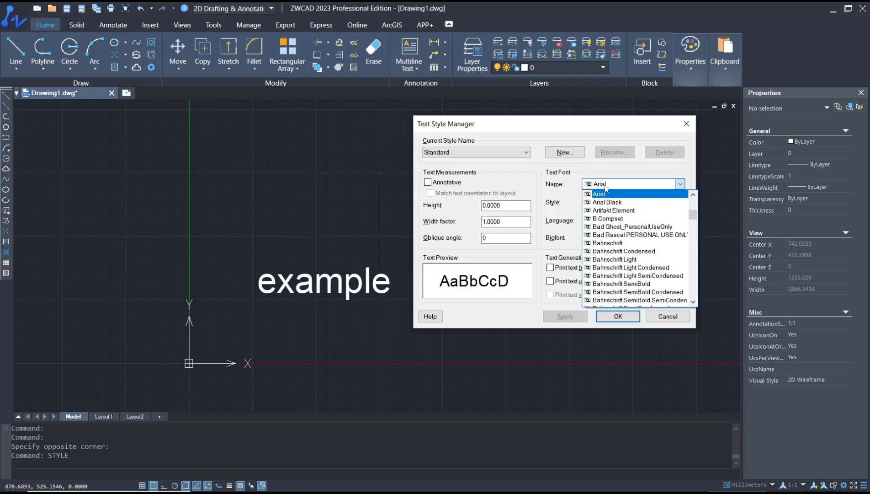
{"action": "scroll", "scroll_direction": "down", "scroll_amount": 3}
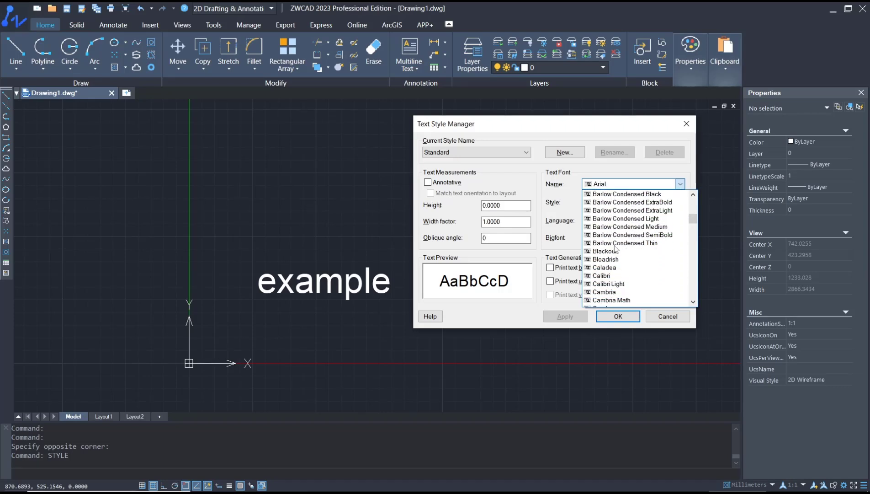
{"action": "left_click", "coordinate": [603, 267]}
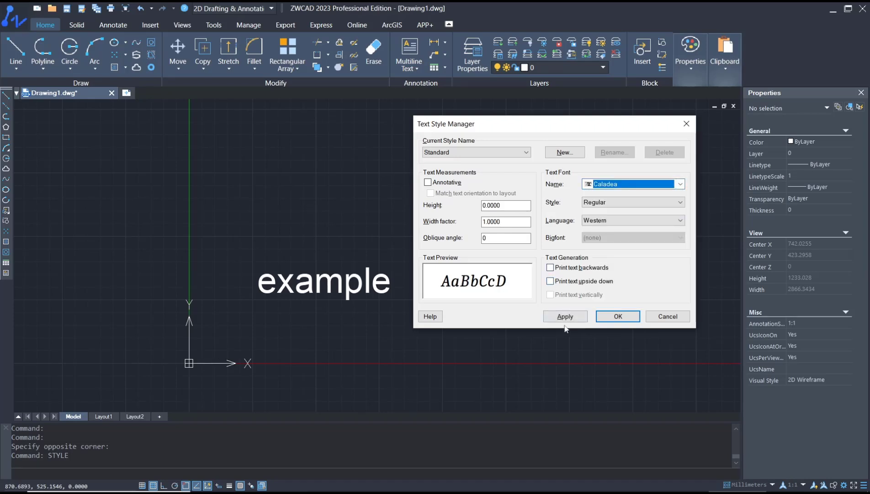
{"action": "left_click", "coordinate": [564, 316]}
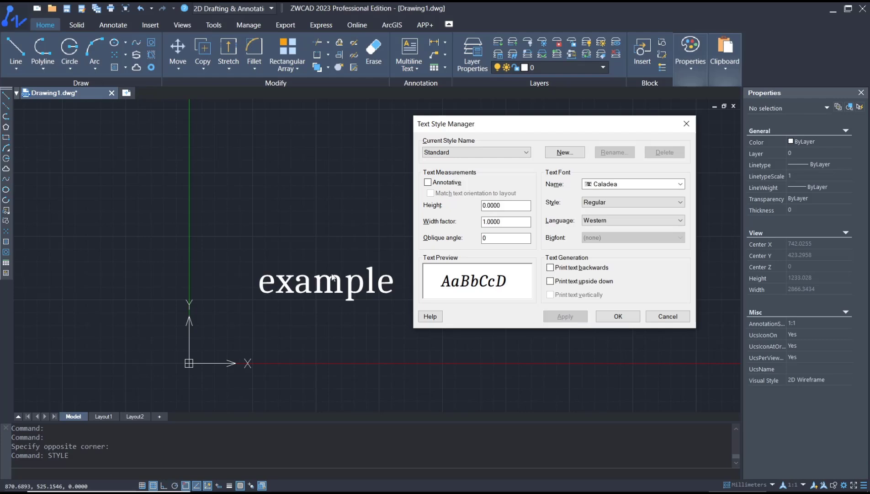
{"action": "mouse_move", "coordinate": [618, 207]}
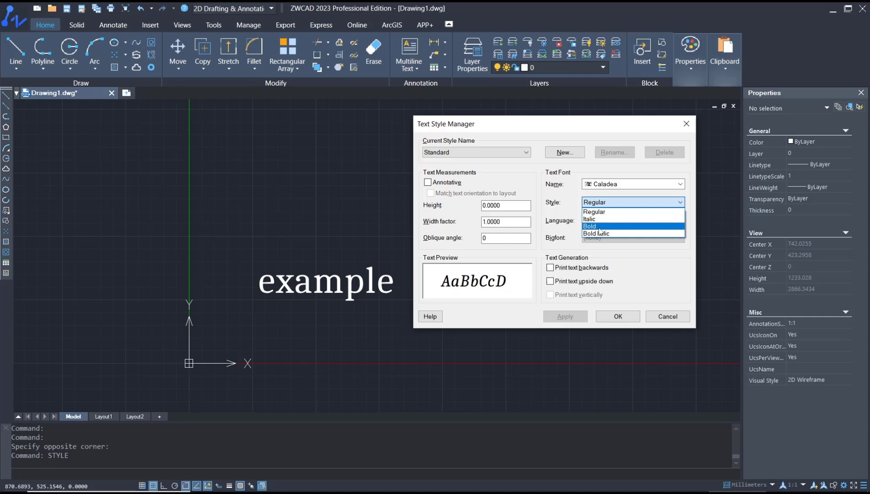
Set the style to Italic with Western language, apply it and confirm the dialog
{"action": "left_click", "coordinate": [589, 219]}
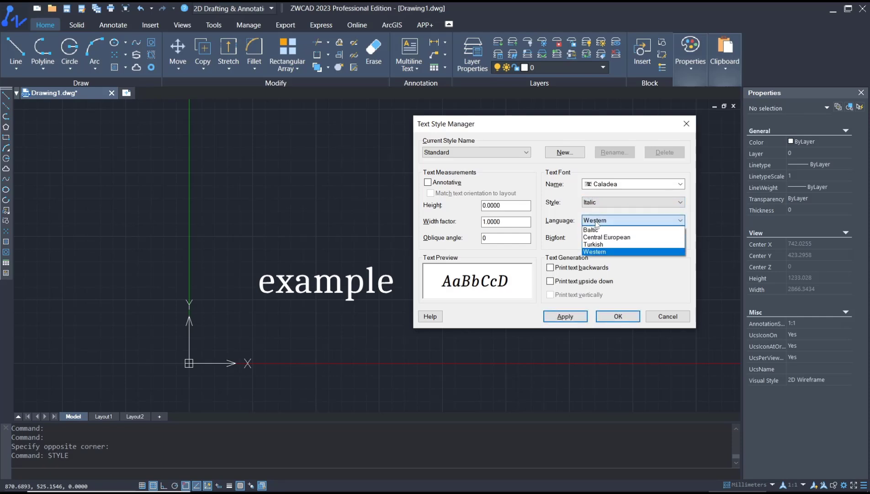
{"action": "left_click", "coordinate": [594, 252]}
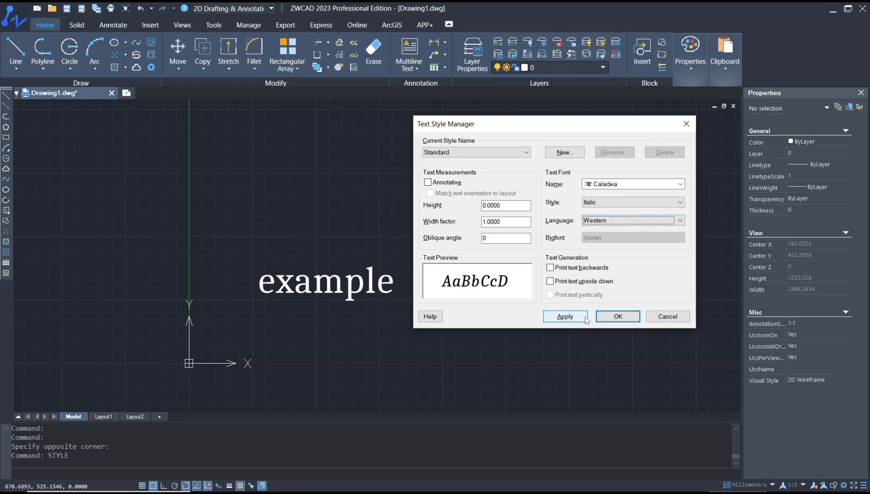
{"action": "left_click", "coordinate": [617, 316]}
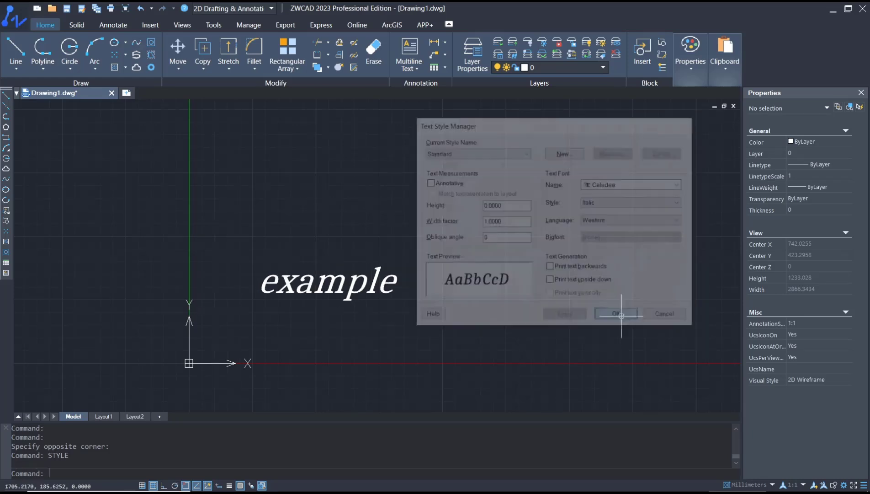
{"action": "left_click", "coordinate": [616, 314]}
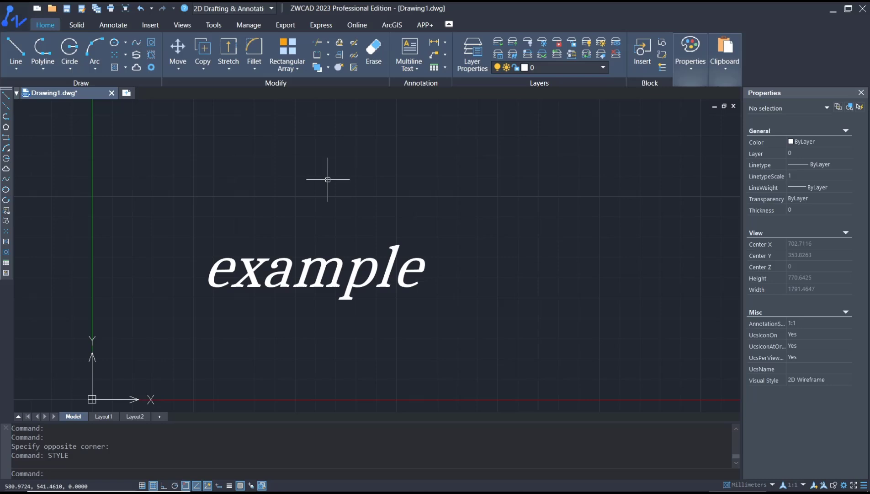